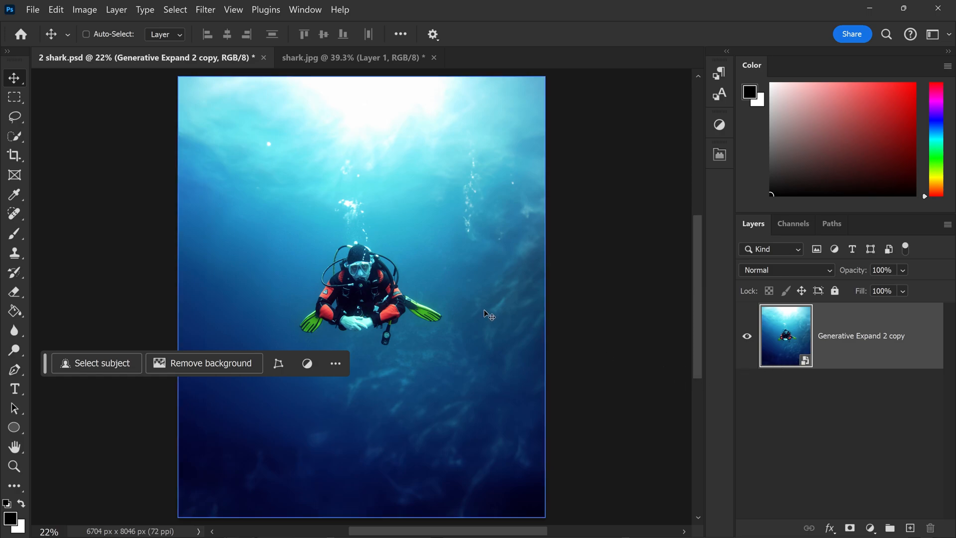
mouse_move(326, 347)
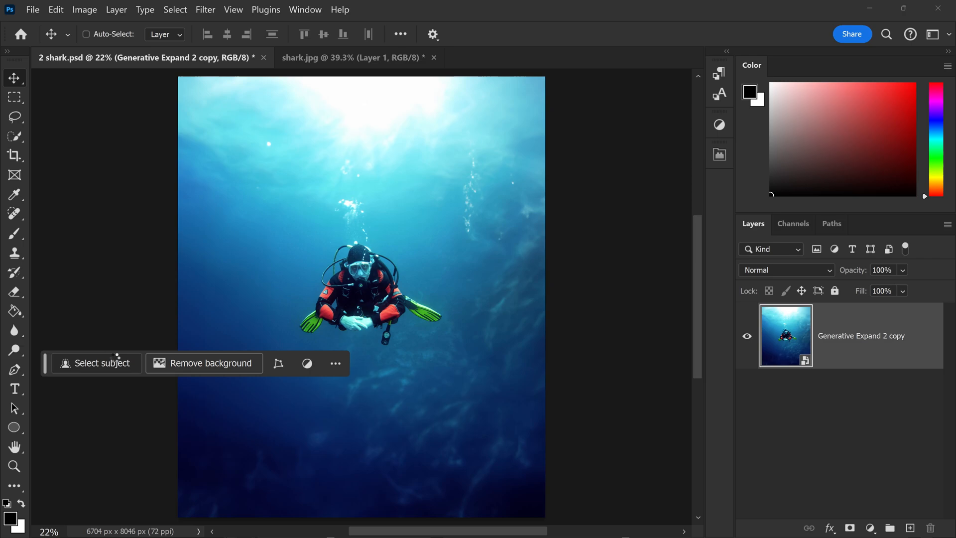
Copy the selected diver onto its own layer, then lasso the air bubbles above him
click(95, 363)
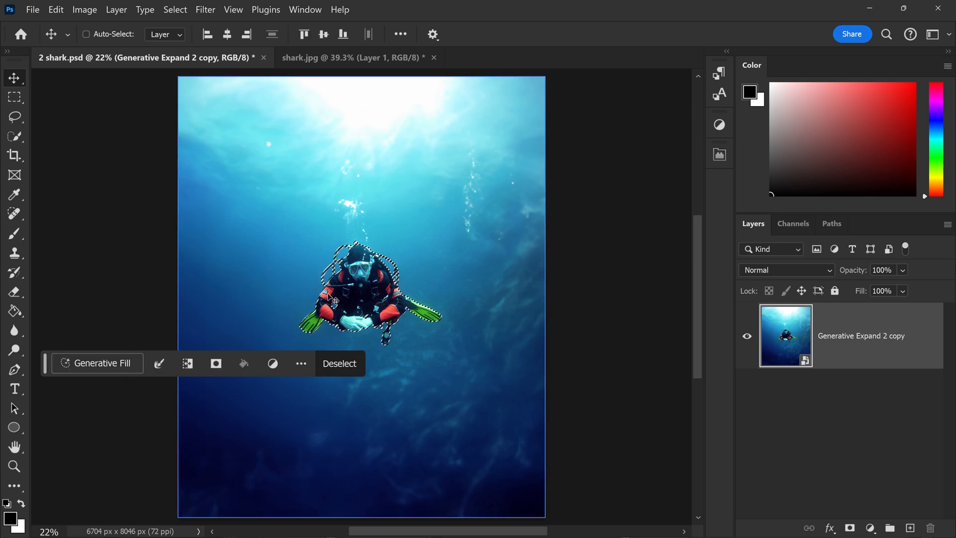
key(Ctrl+J)
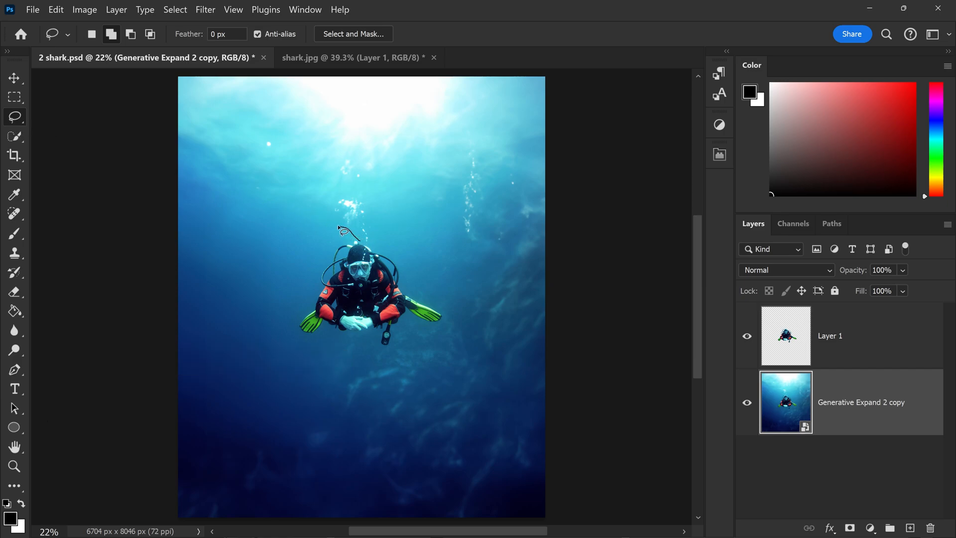
drag(344, 230, 376, 253)
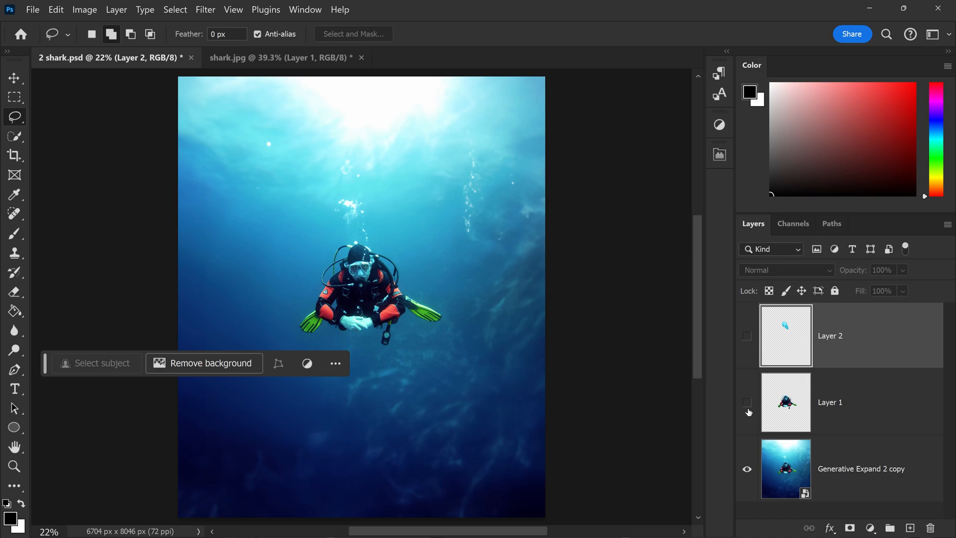
mouse_move(353, 251)
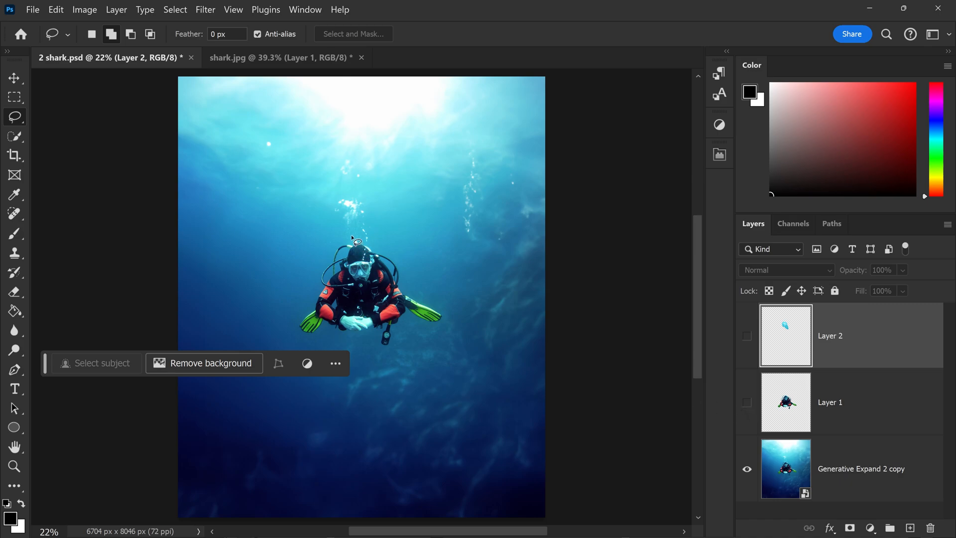
mouse_move(291, 65)
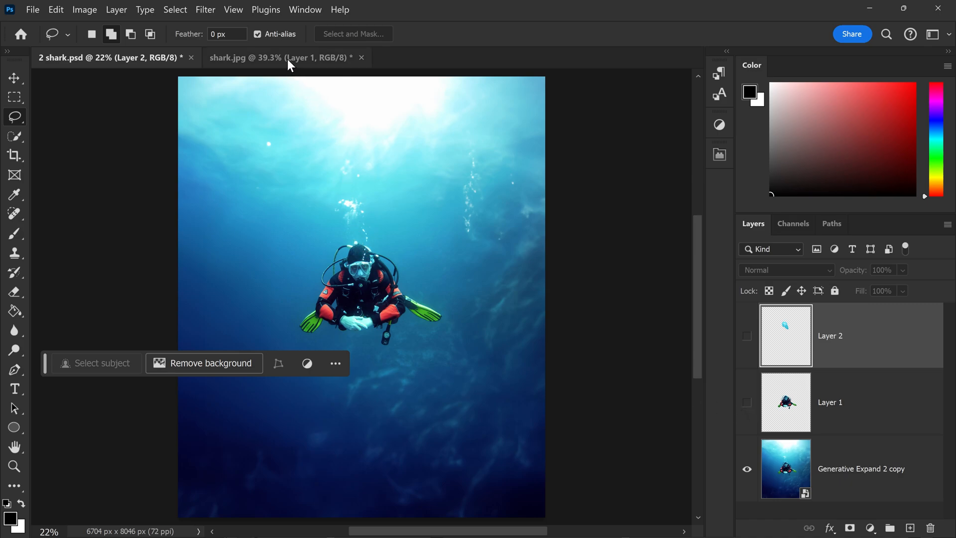
In shark.jpg, lasso around the shark's fins, head and tail and copy it to a layer
click(277, 57)
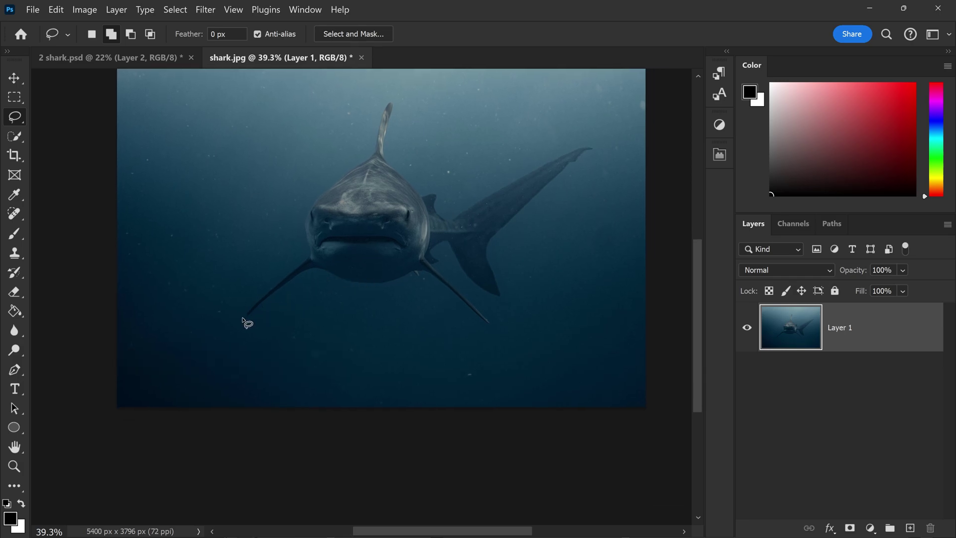
drag(243, 319, 307, 243)
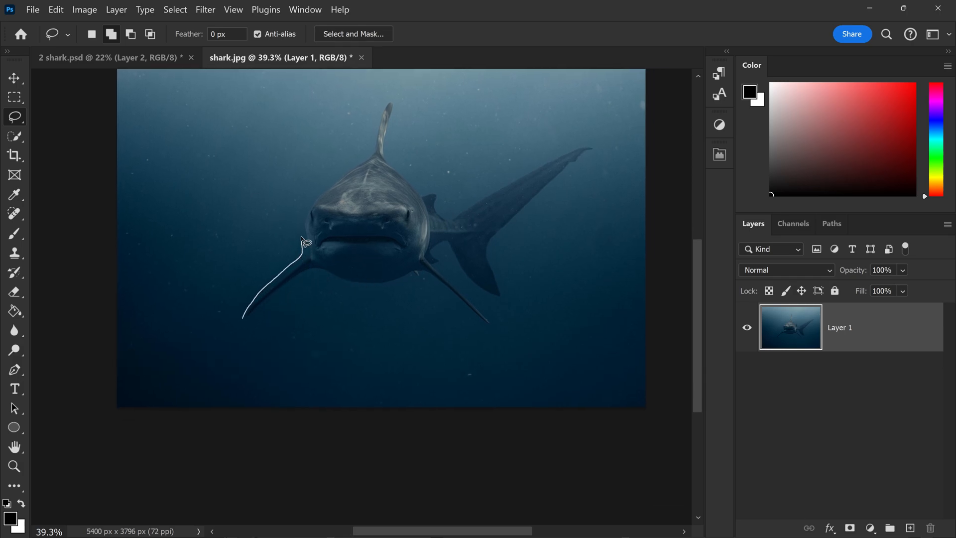
drag(304, 244, 543, 164)
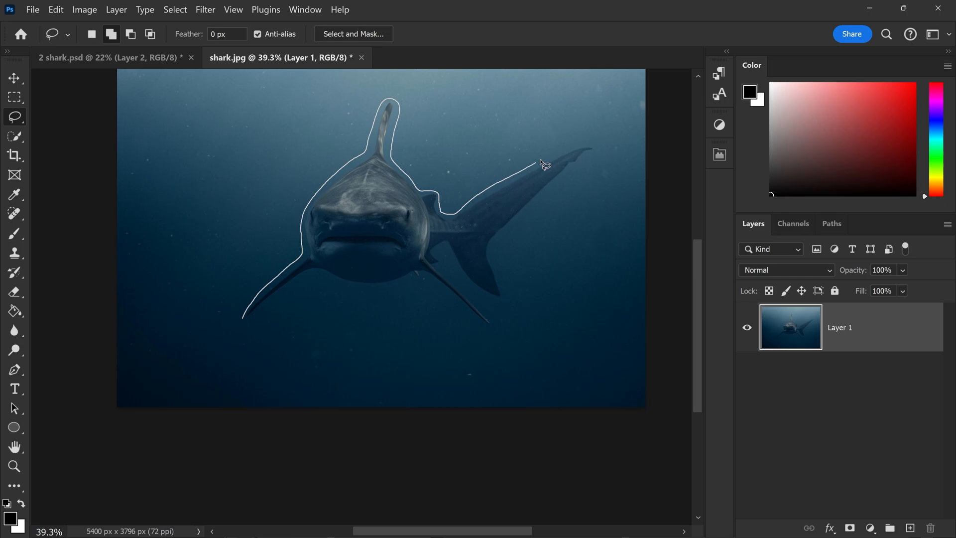
drag(542, 164, 448, 299)
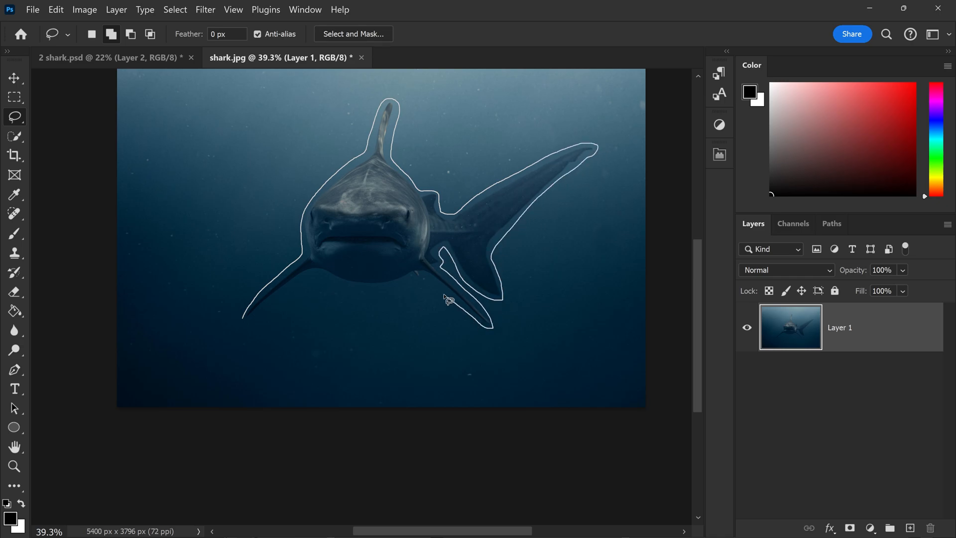
click(449, 299)
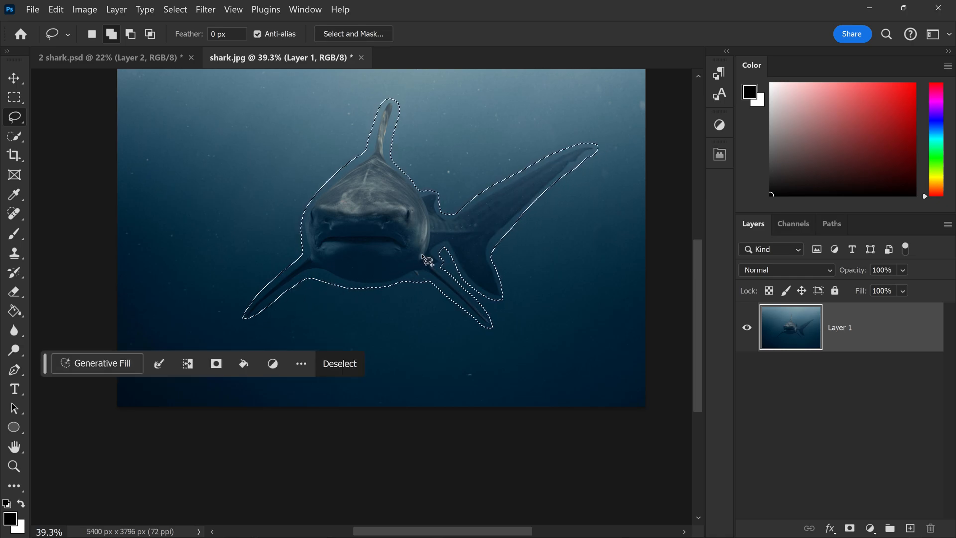
key(Ctrl+J)
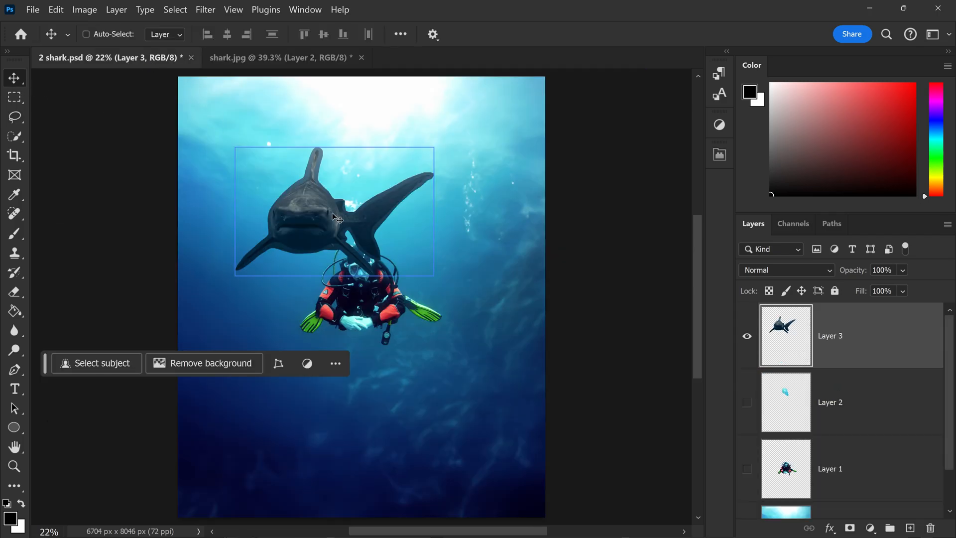
Free-transform the pasted shark twice, scaling it up to fill most of the scene
key(Ctrl+T)
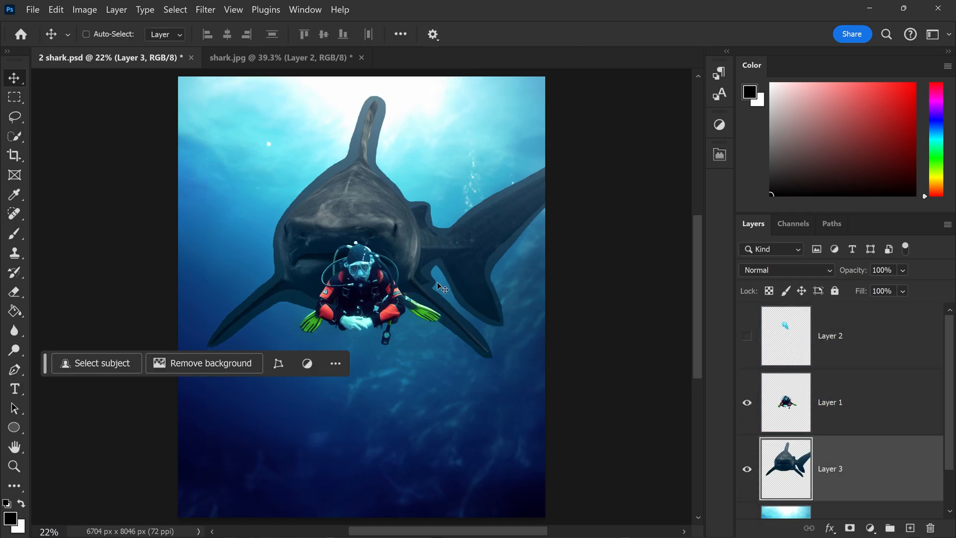
key(Ctrl+T)
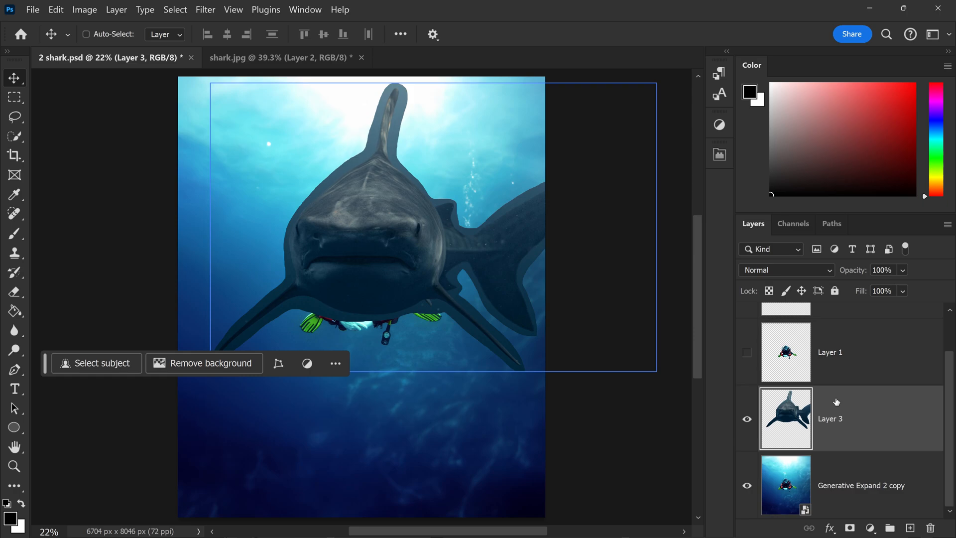
Duplicate the background photo layer and generative-fill the diver area with open water
click(850, 485)
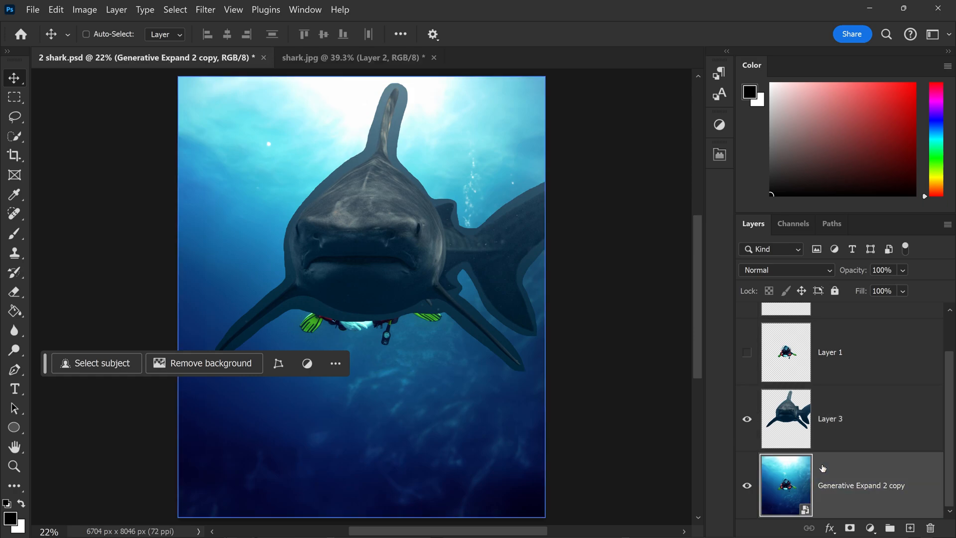
key(Ctrl+J)
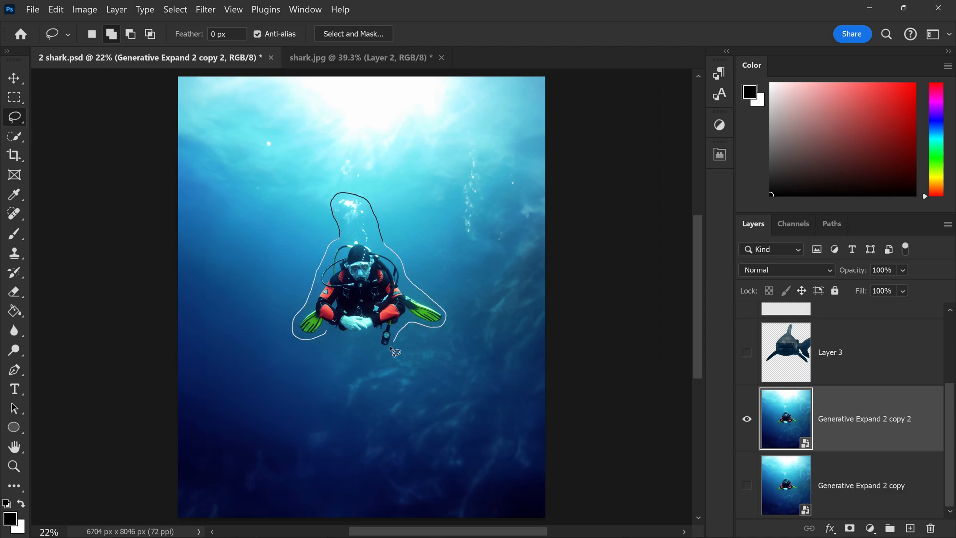
click(396, 347)
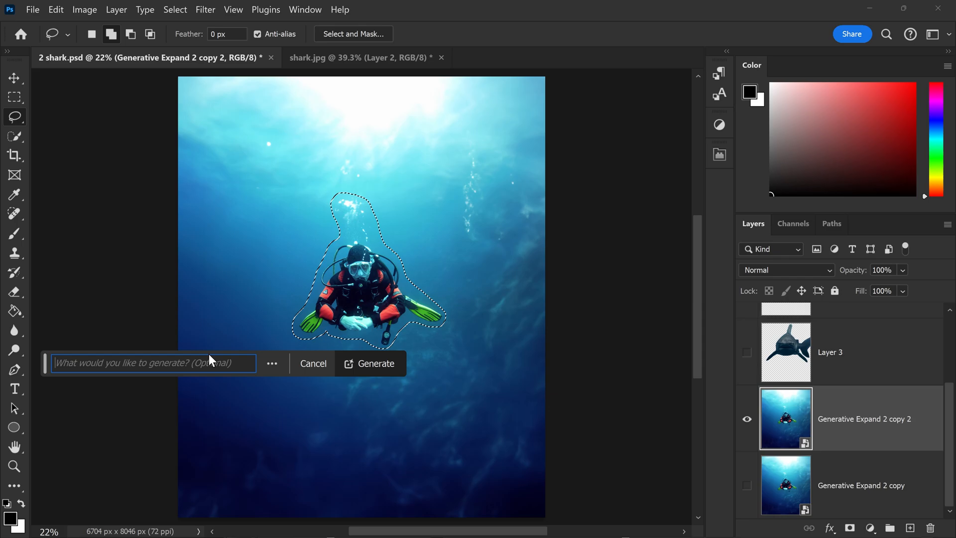
click(376, 363)
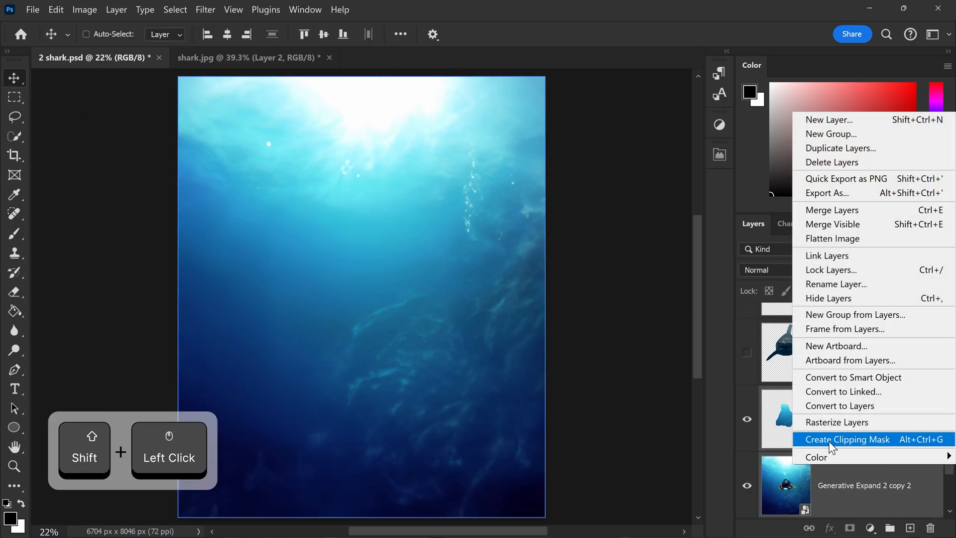
Rasterize the Generative Fill layer and make the shark layer visible again
click(846, 439)
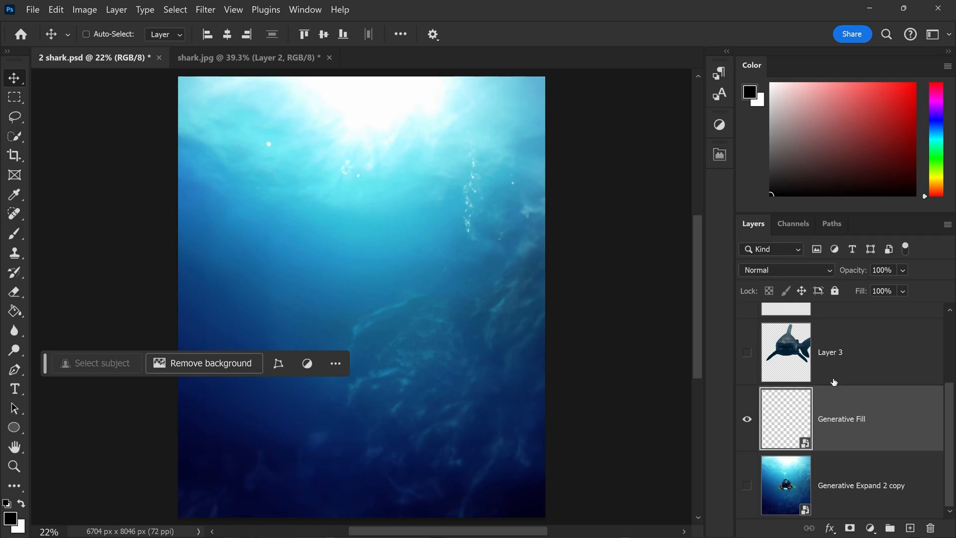
right_click(841, 419)
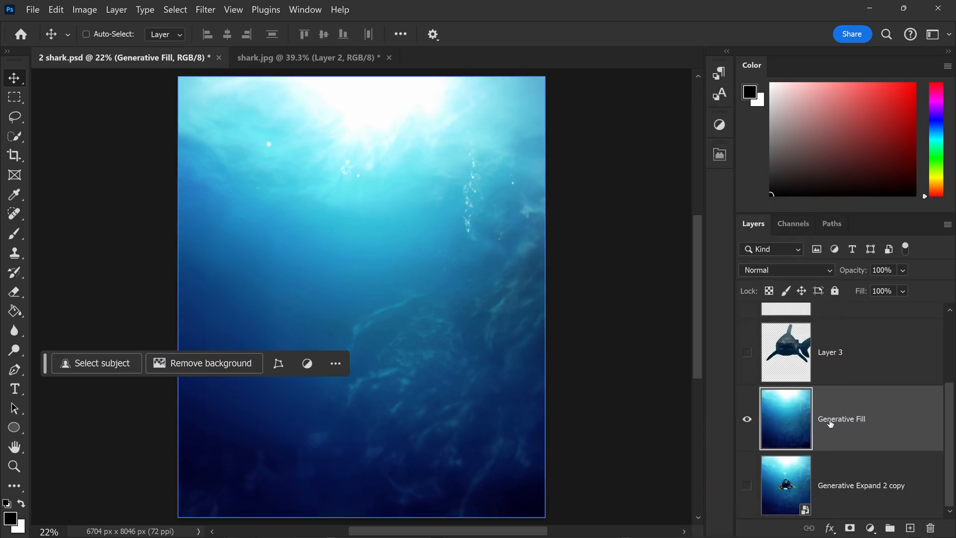
click(747, 353)
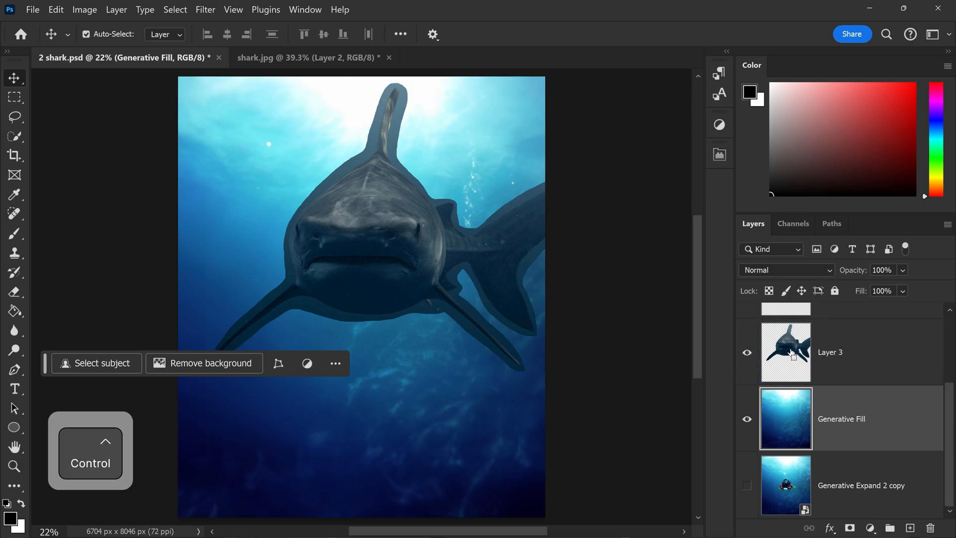
Load the shark's outline as a selection and select the shark and background layers together
click(786, 352)
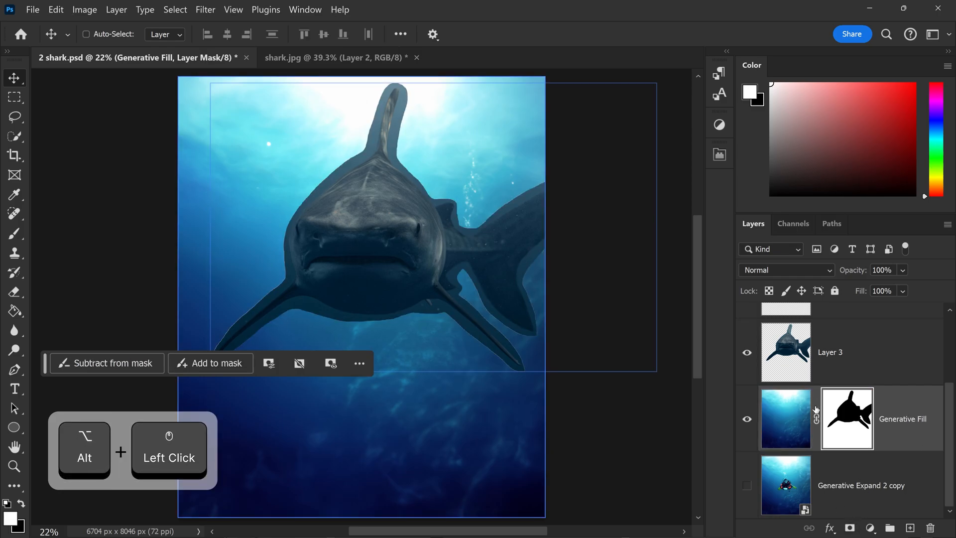
mouse_move(796, 423)
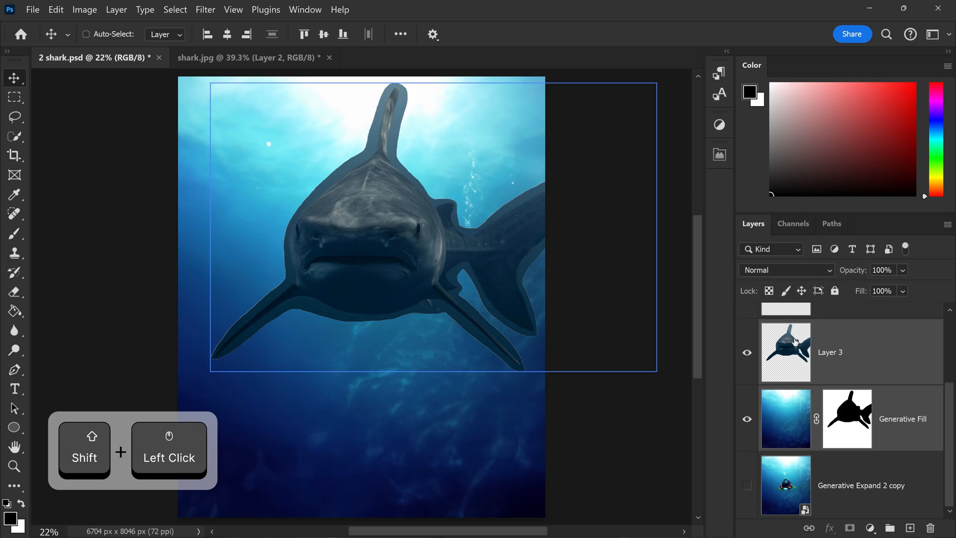
click(55, 10)
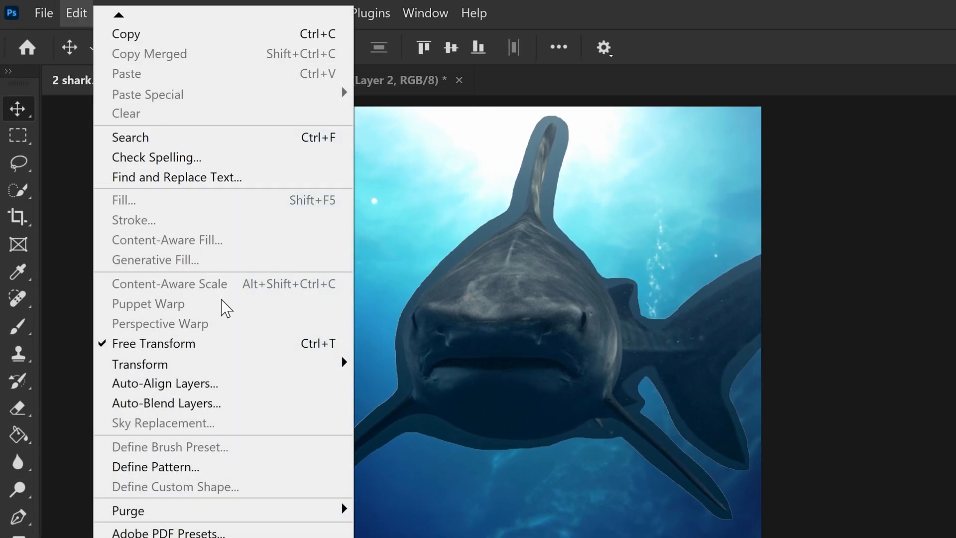
Run Auto-Blend Layers in Panorama mode with Seamless Tones and Colors
click(166, 403)
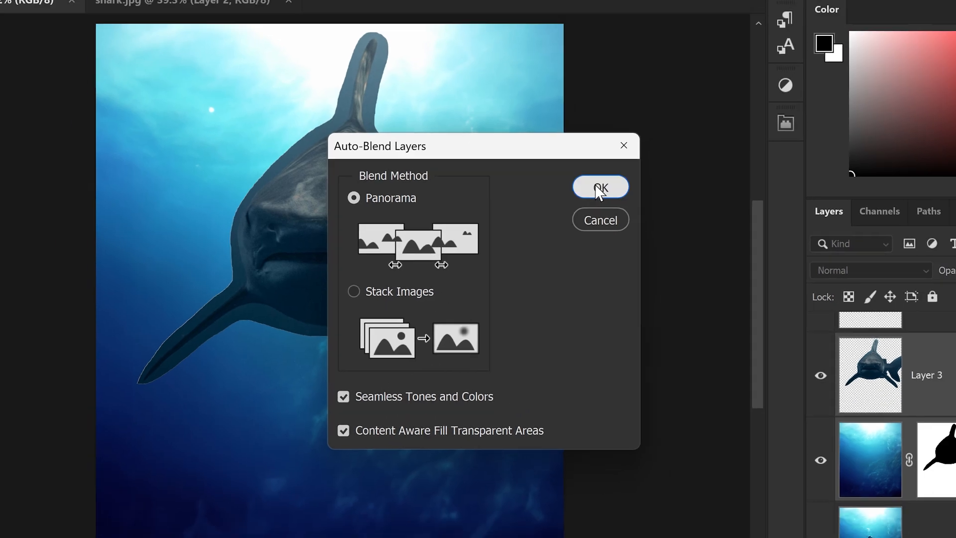
click(599, 187)
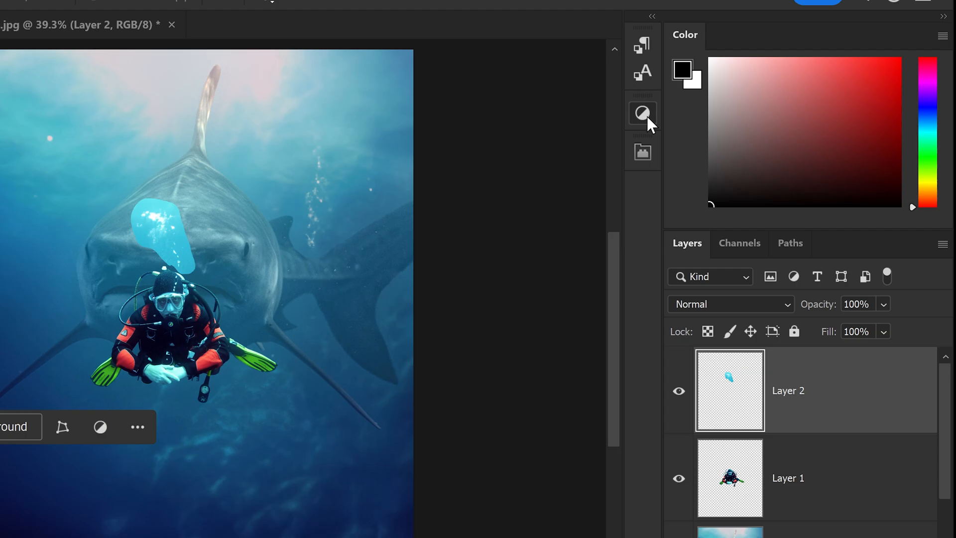
Add a Brightness/Contrast layer clipped to the bubbles with contrast -50 and brightness 4
click(642, 111)
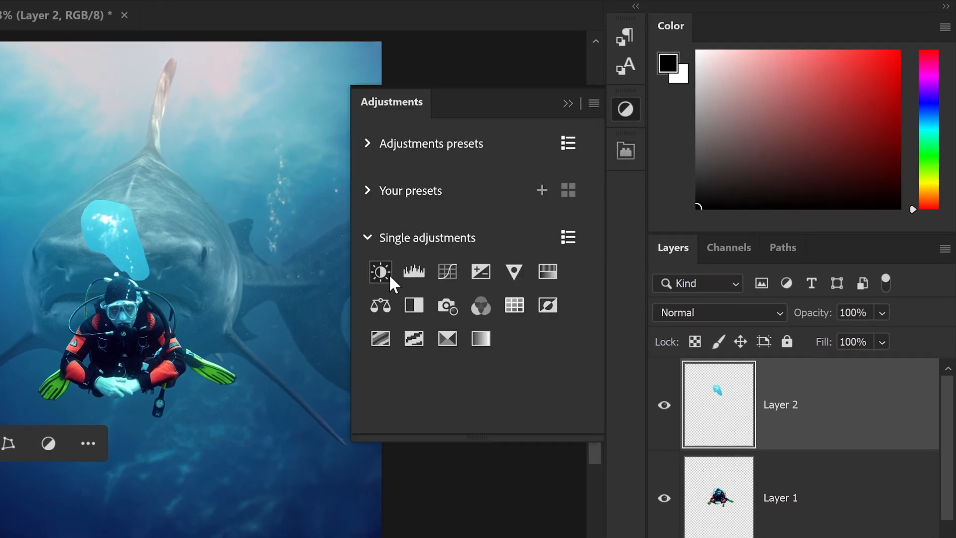
click(381, 272)
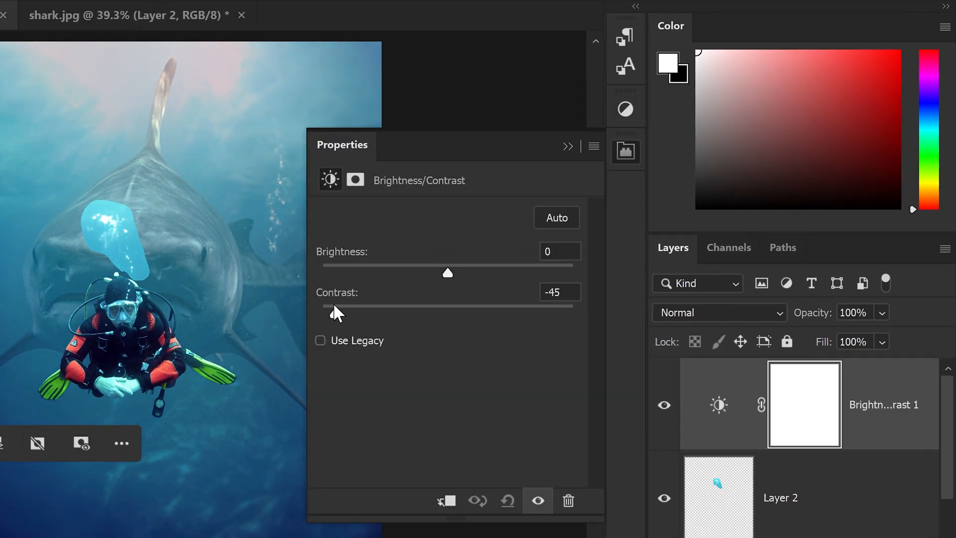
drag(333, 311, 322, 275)
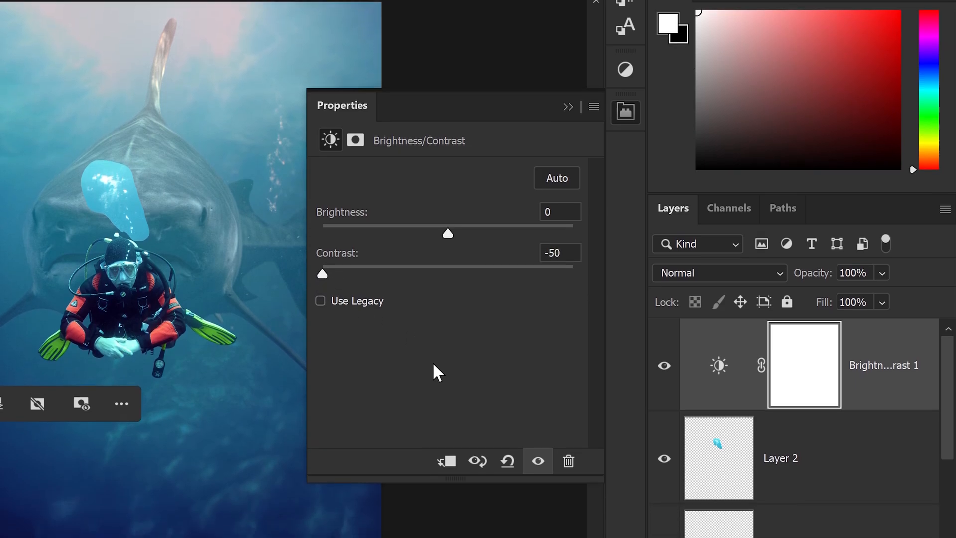
click(780, 458)
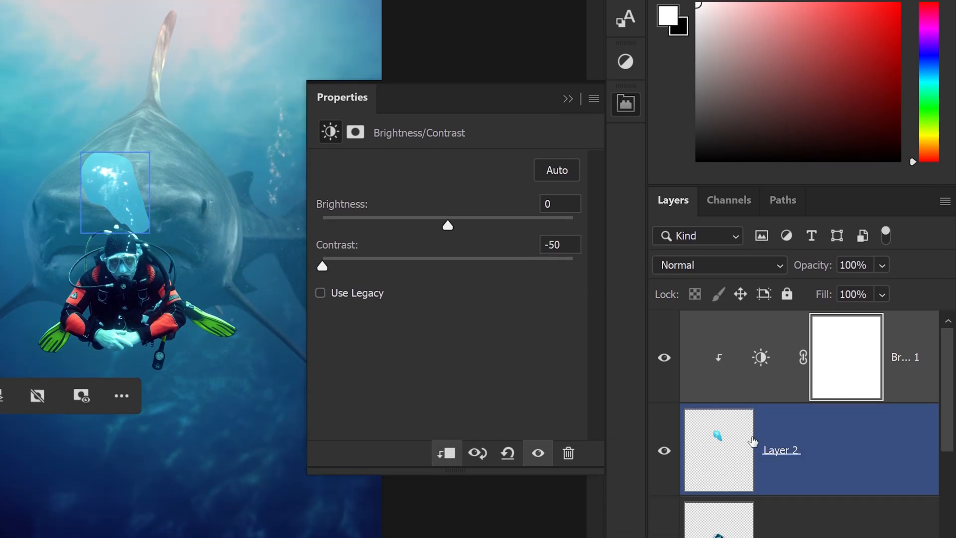
drag(447, 225, 448, 225)
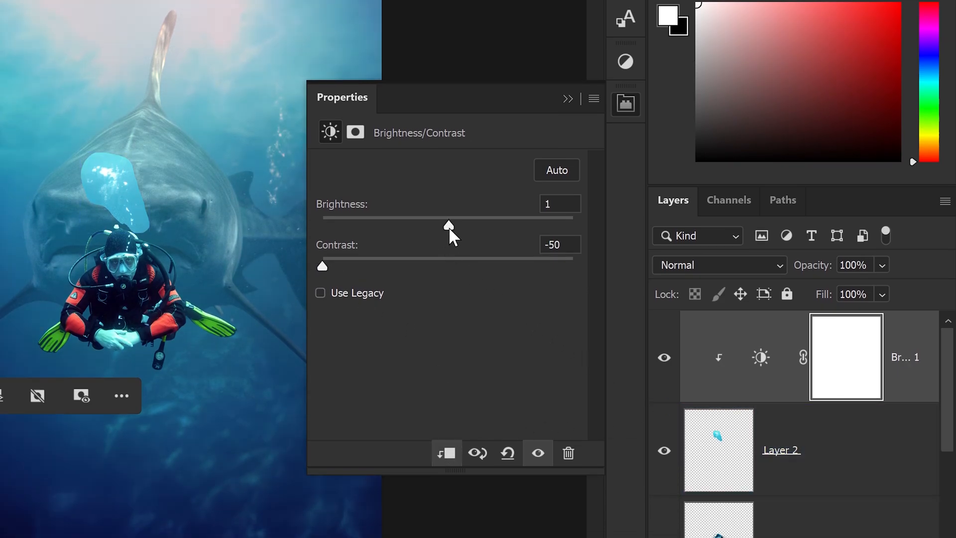
drag(448, 225, 450, 226)
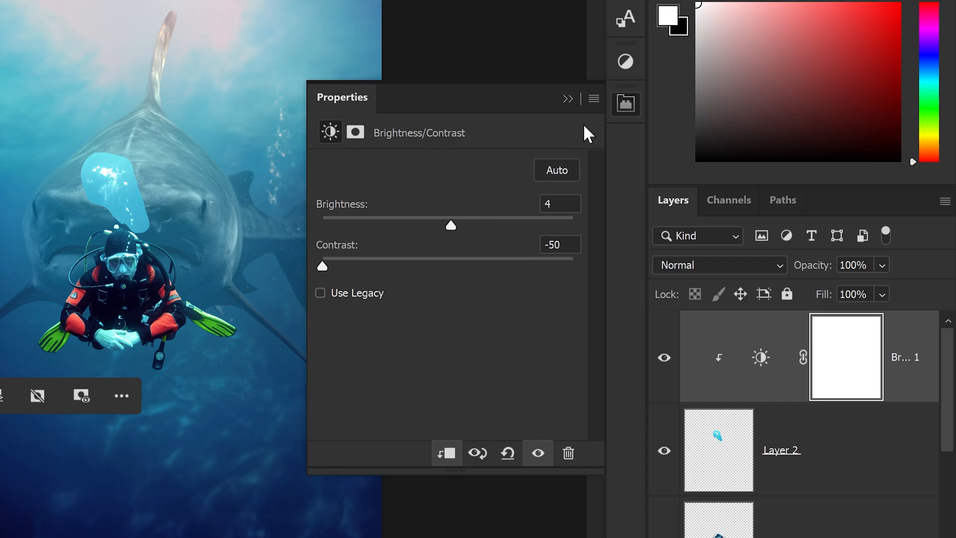
click(626, 60)
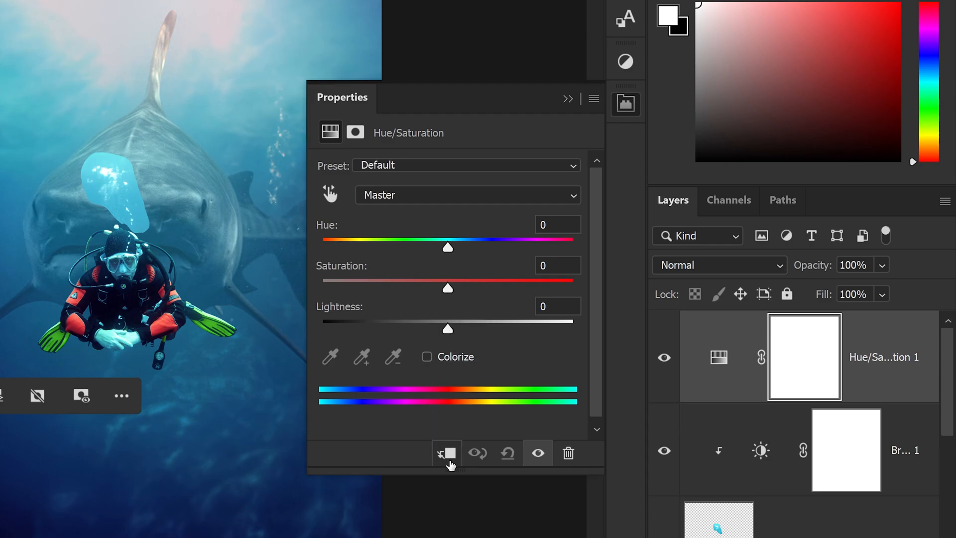
Lower the bubbles' Hue/Saturation saturation to about -58
drag(447, 289, 374, 289)
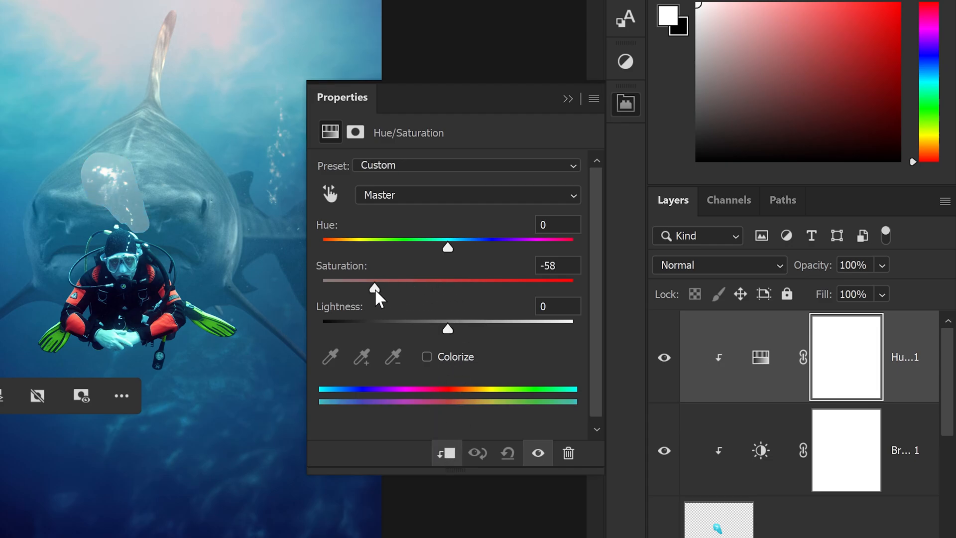
drag(375, 289, 376, 290)
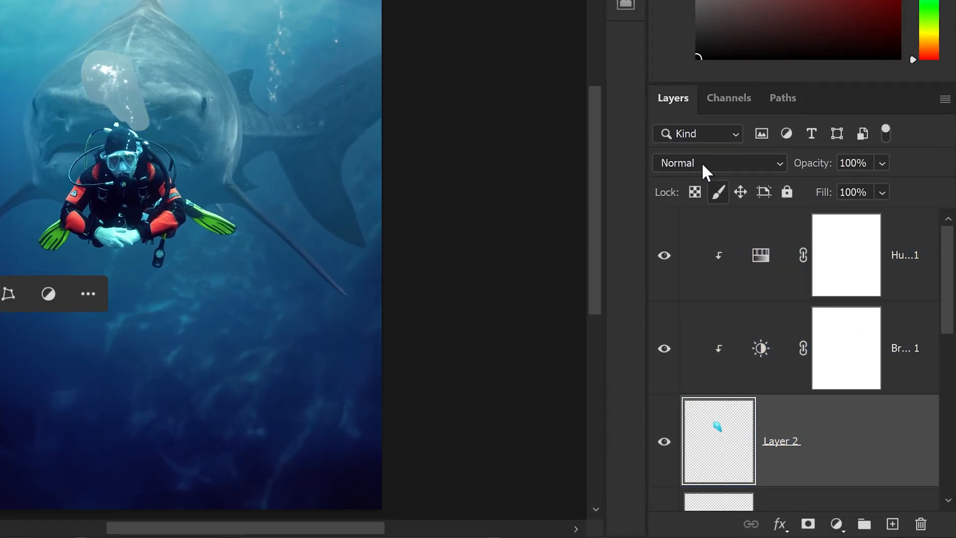
Set the bubbles layer's blend mode to Pin Light
click(719, 163)
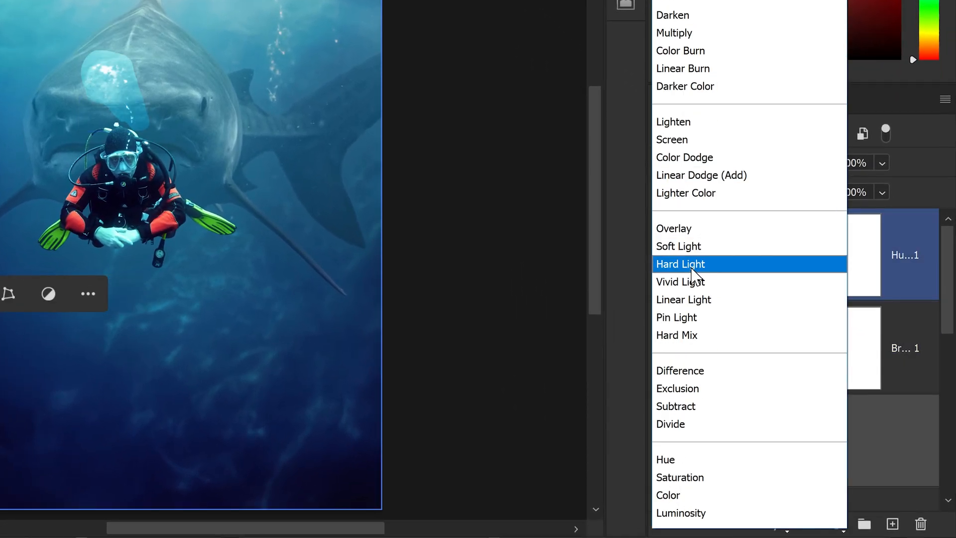
click(678, 318)
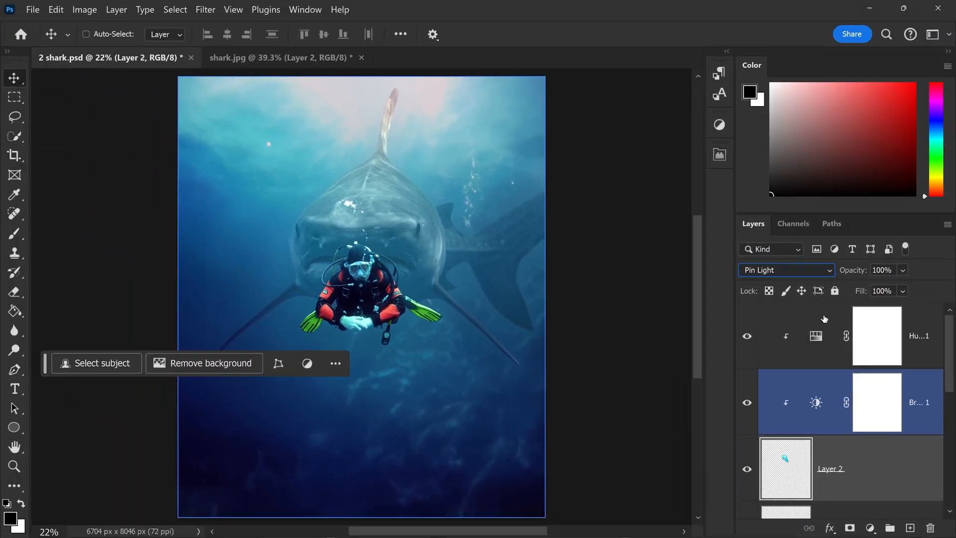